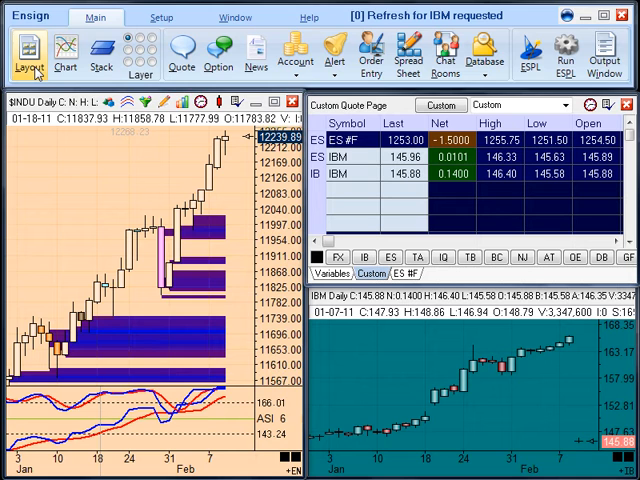
- Save the current charts and quote page as a new layout named 'Forex'
{"action": "left_click", "coordinate": [27, 50]}
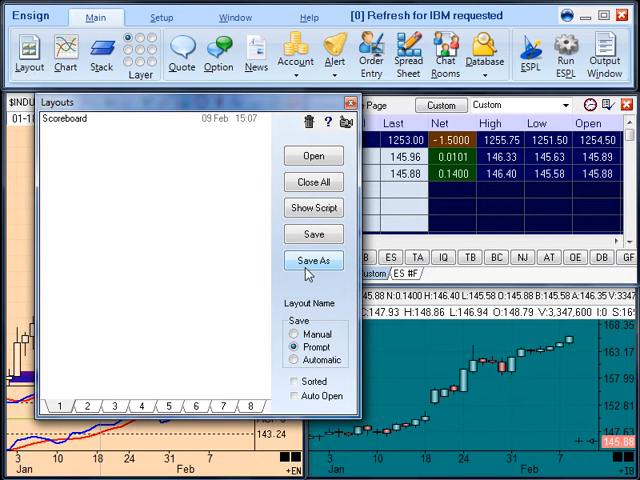
{"action": "left_click", "coordinate": [313, 260]}
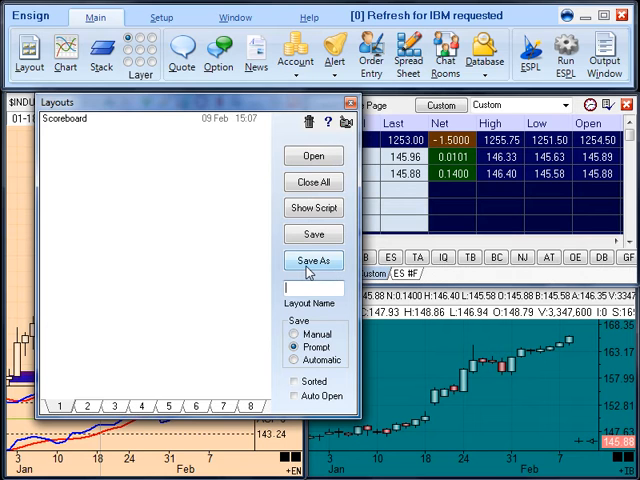
{"action": "type", "text": "Fore"}
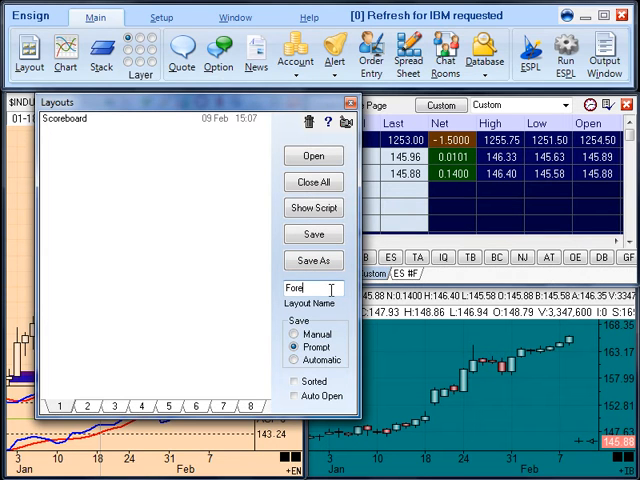
{"action": "left_click", "coordinate": [313, 234]}
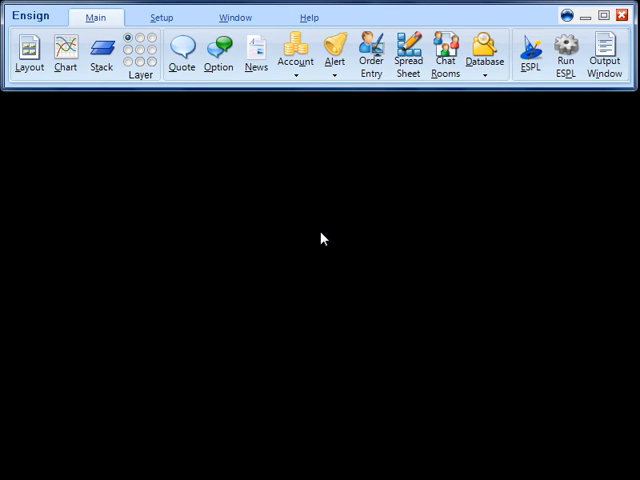
{"action": "mouse_move", "coordinate": [34, 57]}
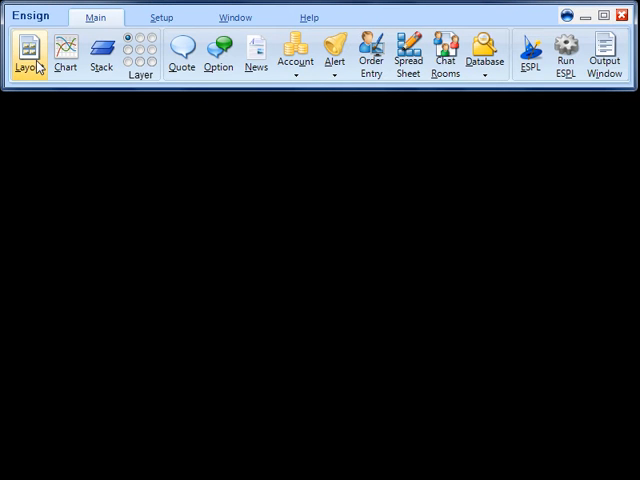
- Bring up the Layouts list showing the Scoreboard and Forex layouts
{"action": "left_click", "coordinate": [29, 48]}
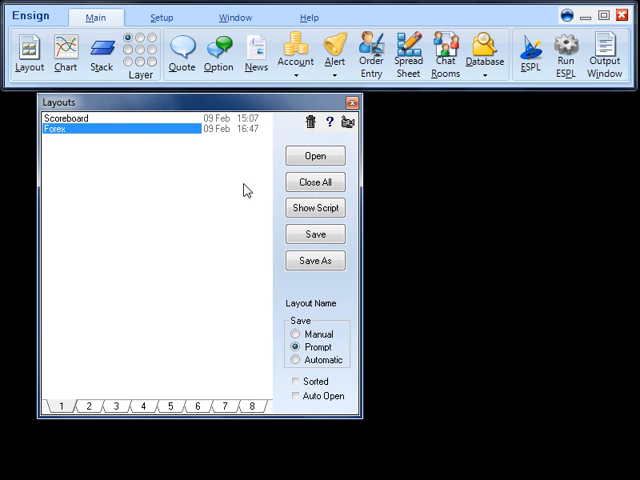
{"action": "mouse_move", "coordinate": [240, 197]}
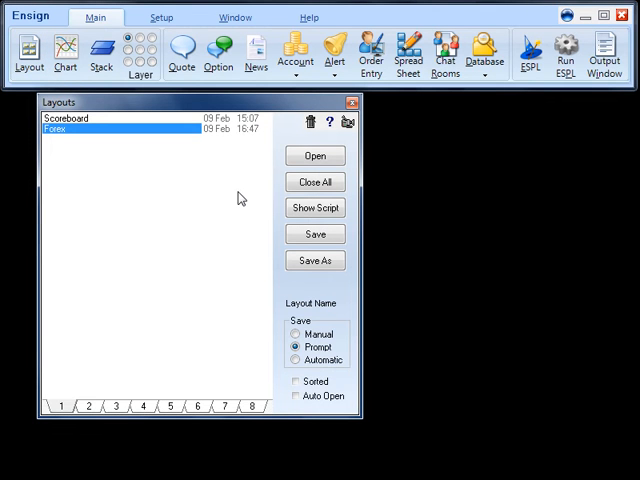
{"action": "mouse_move", "coordinate": [122, 131]}
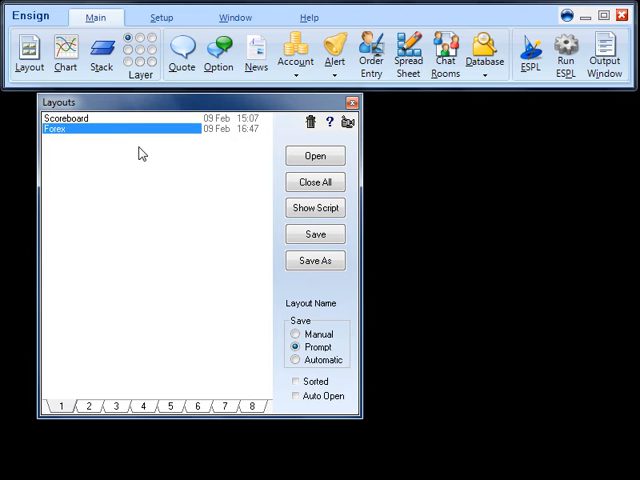
{"action": "mouse_move", "coordinate": [304, 162]}
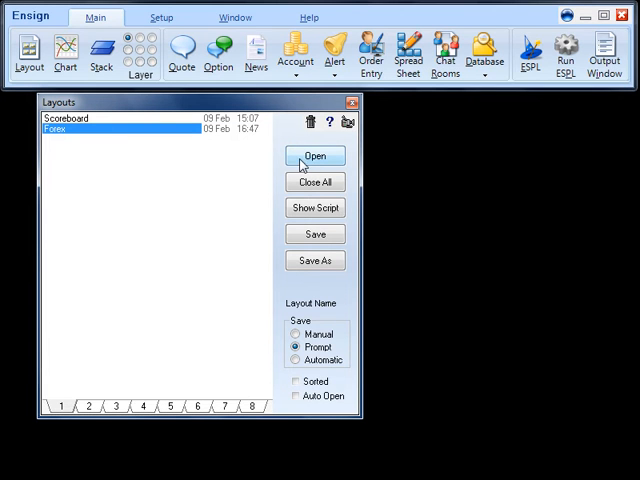
{"action": "mouse_move", "coordinate": [75, 135]}
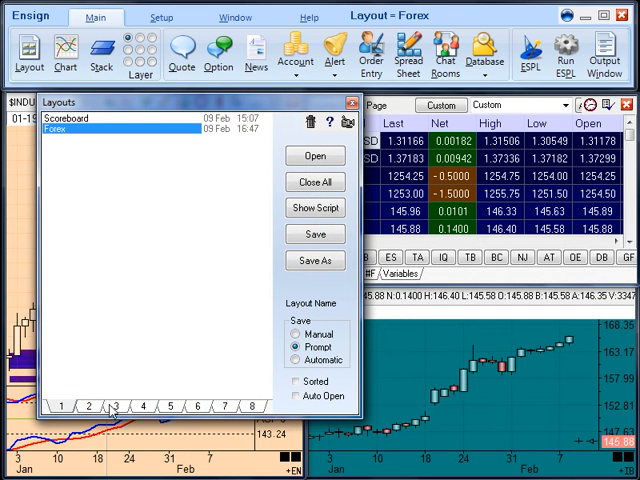
{"action": "mouse_move", "coordinate": [171, 408]}
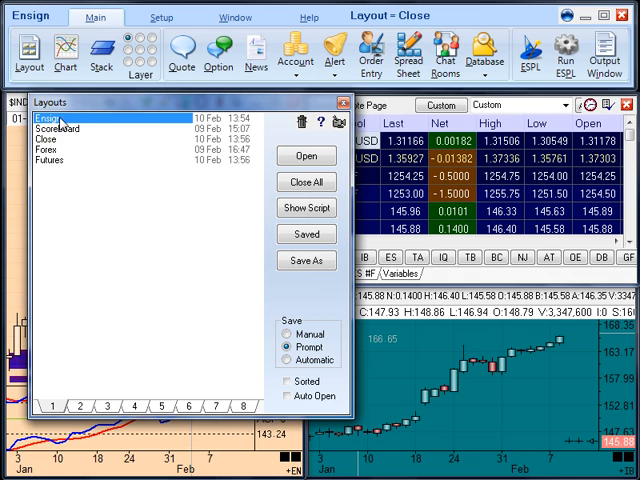
- Select the Ensign layout in the Layouts list to reposition it
{"action": "left_click", "coordinate": [55, 163]}
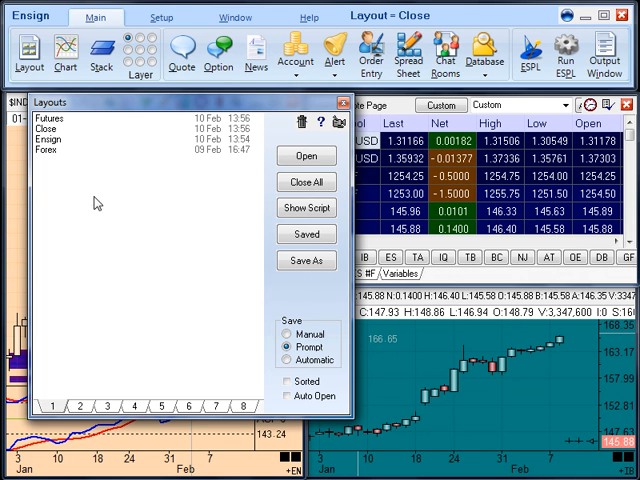
{"action": "mouse_move", "coordinate": [78, 407]}
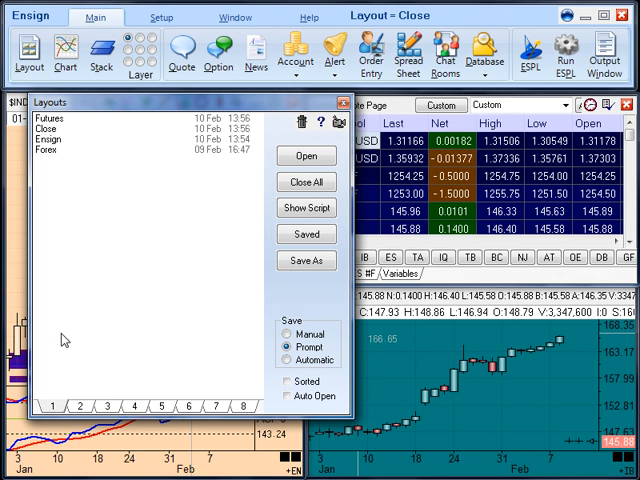
{"action": "mouse_move", "coordinate": [100, 168]}
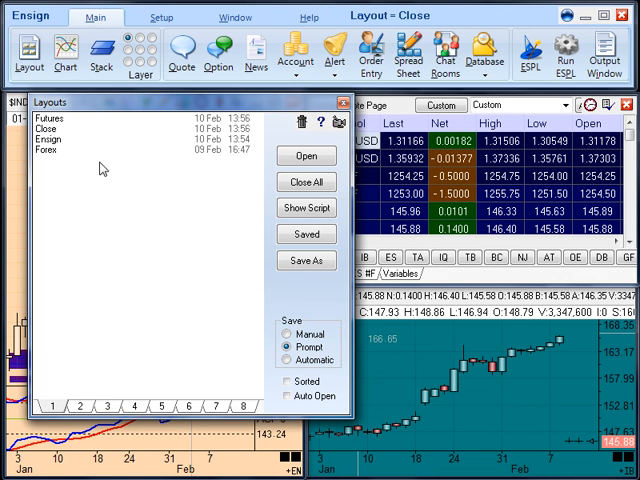
{"action": "left_click", "coordinate": [60, 141]}
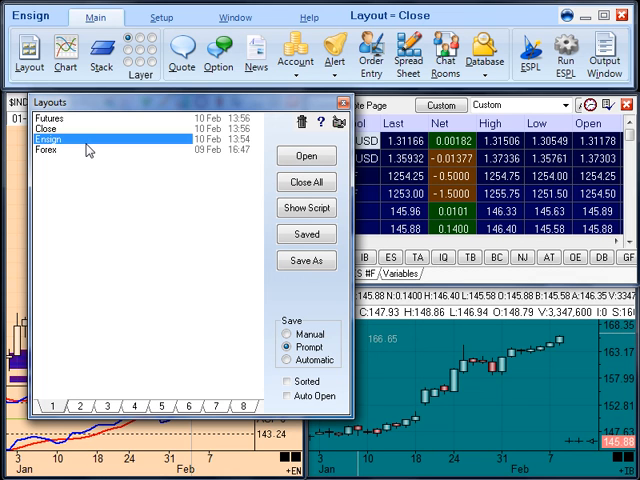